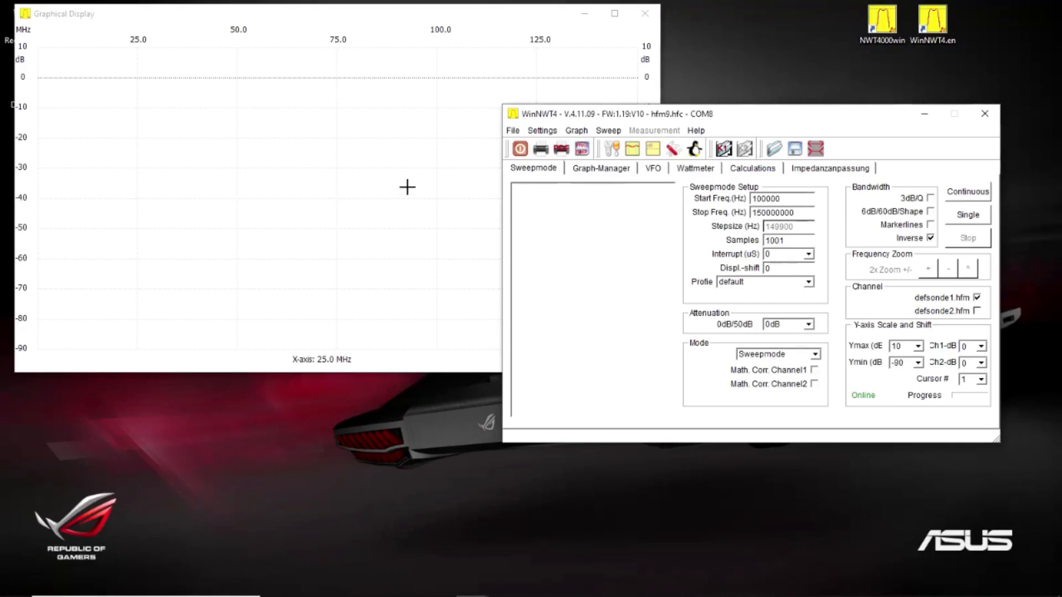
pyautogui.moveTo(390, 120)
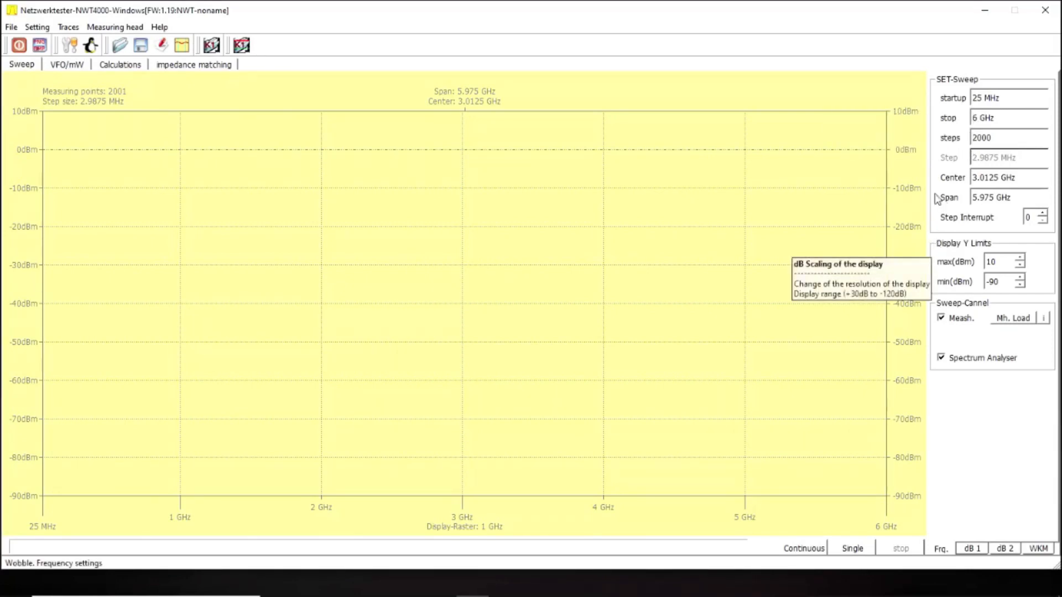
pyautogui.moveTo(996, 387)
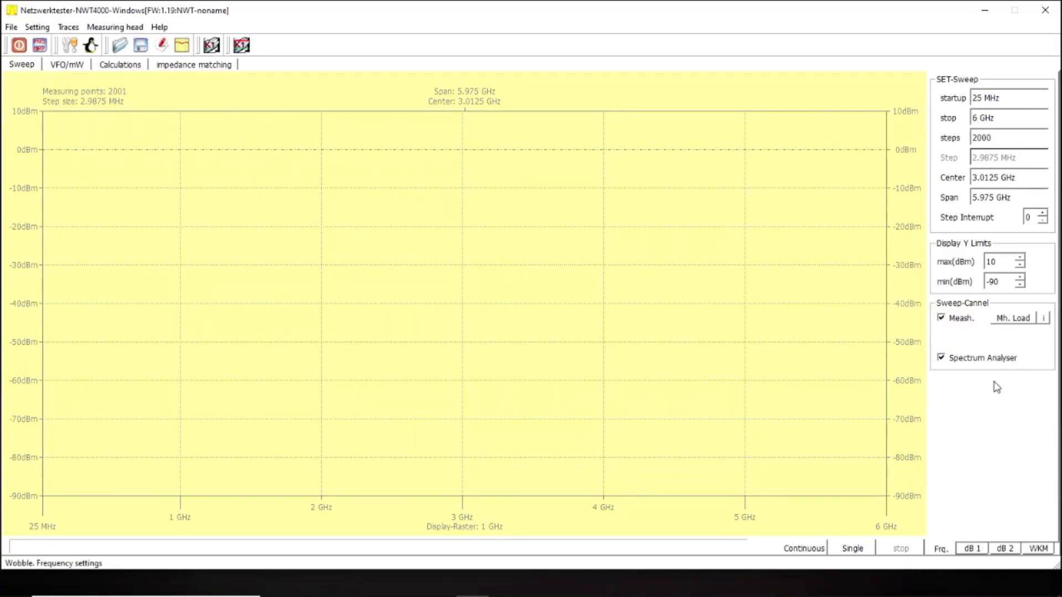
# Run one Single sweep from 25 MHz to 6 GHz, giving a noise floor near -85 dBm
pyautogui.click(852, 548)
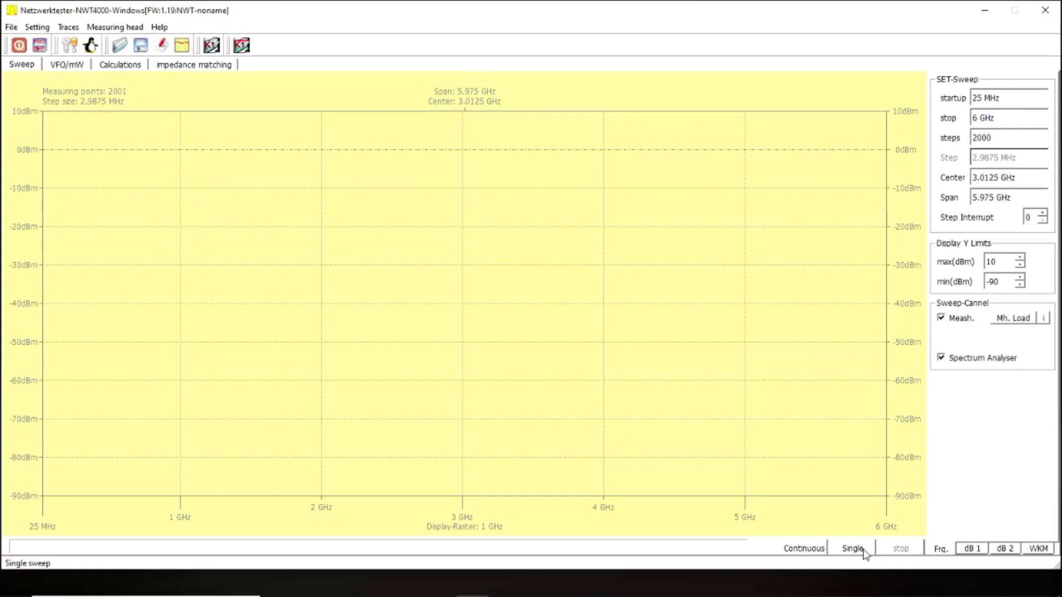
pyautogui.click(851, 548)
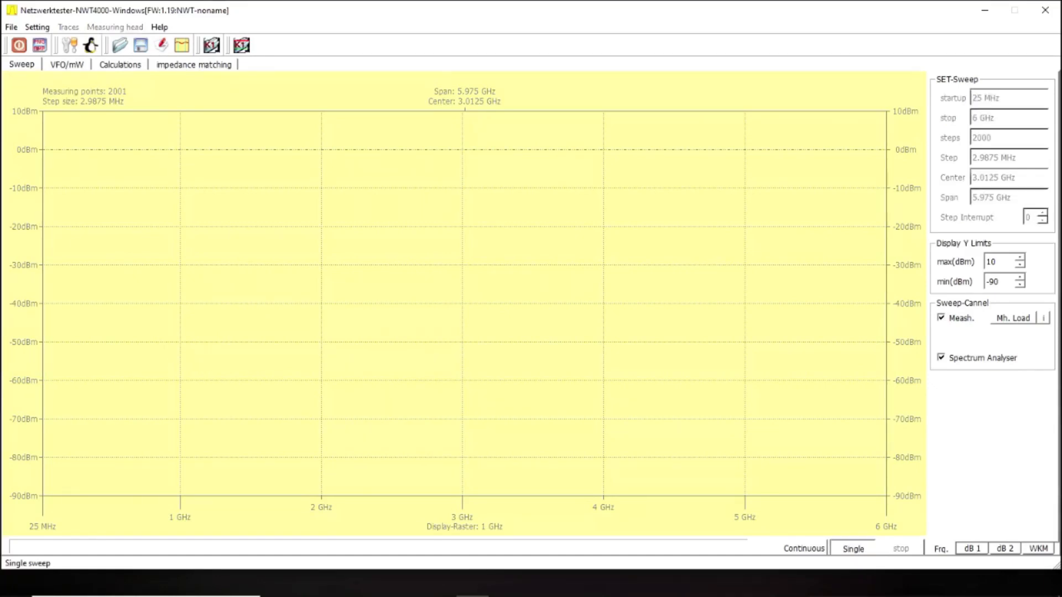
pyautogui.click(853, 549)
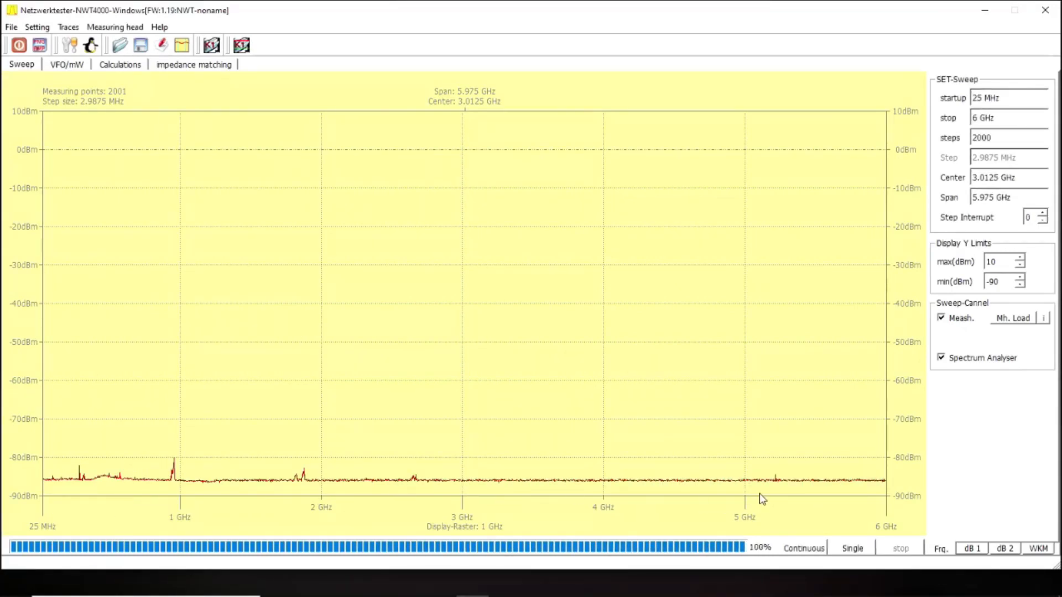
pyautogui.moveTo(670, 511)
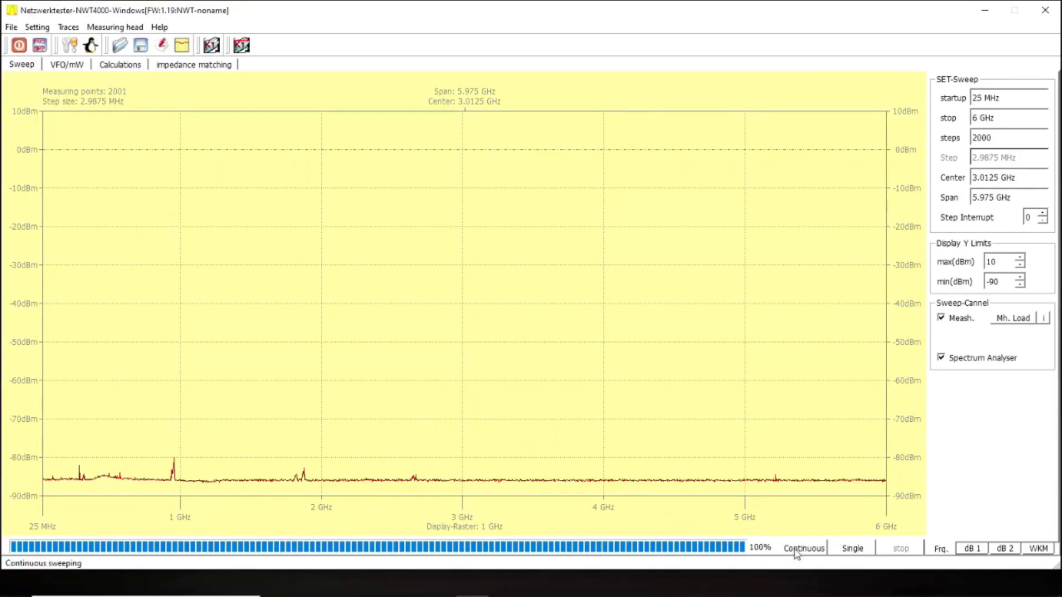
pyautogui.click(803, 548)
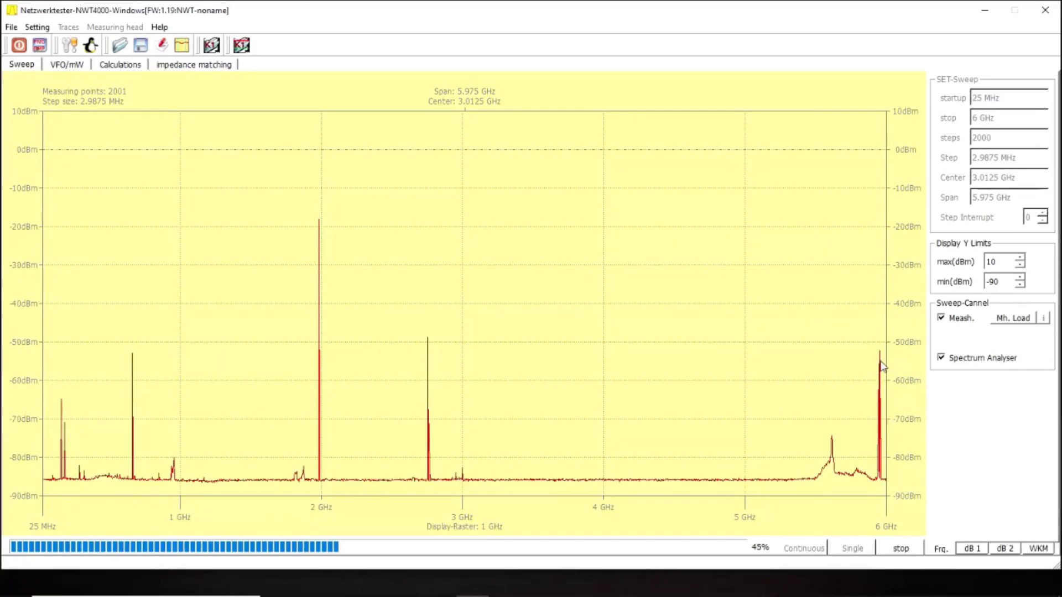
pyautogui.moveTo(881, 364)
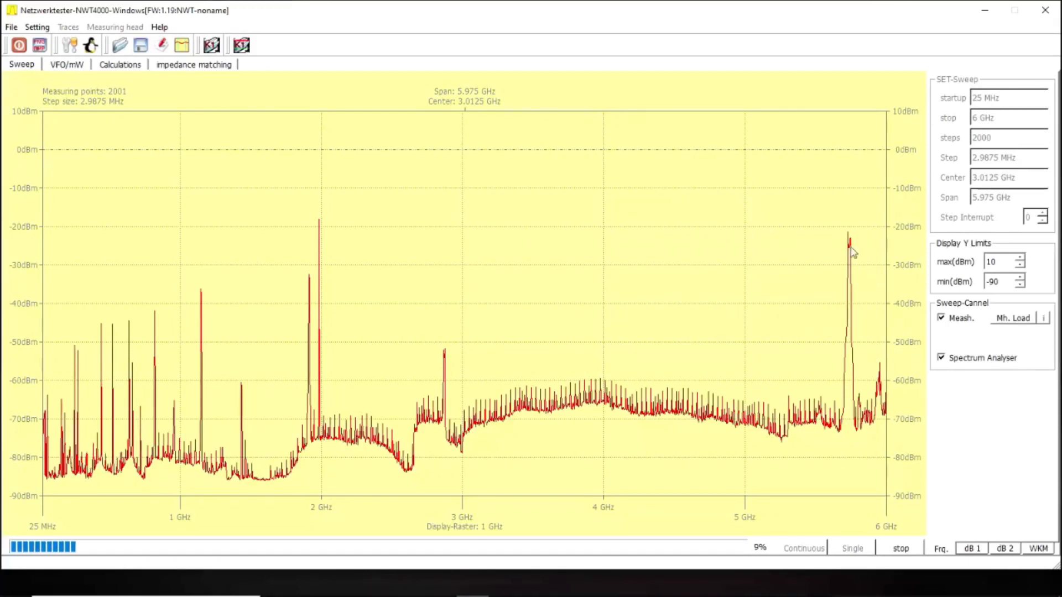
pyautogui.moveTo(850, 252)
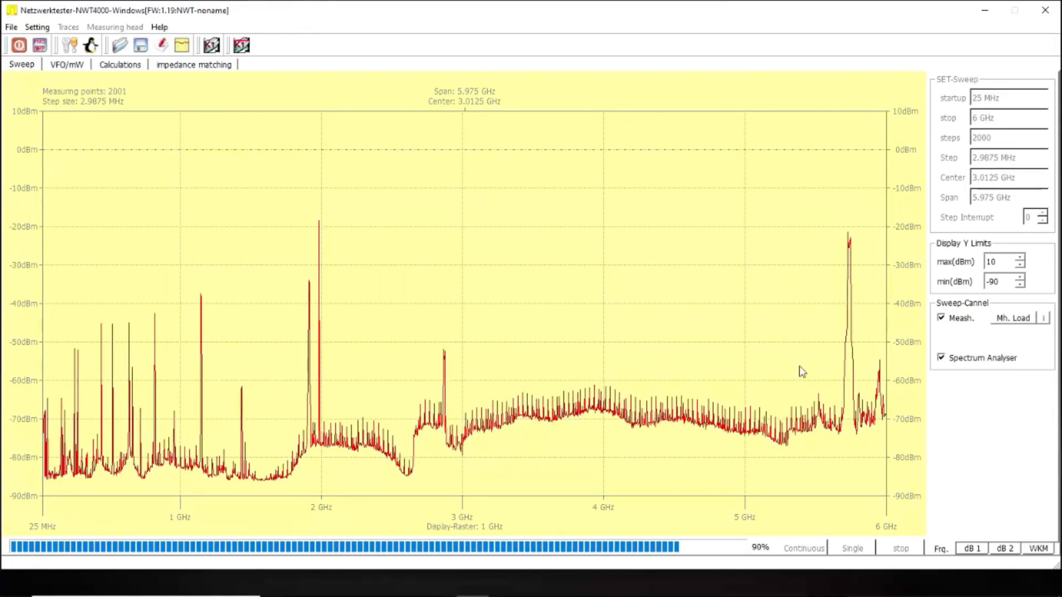
pyautogui.click(849, 222)
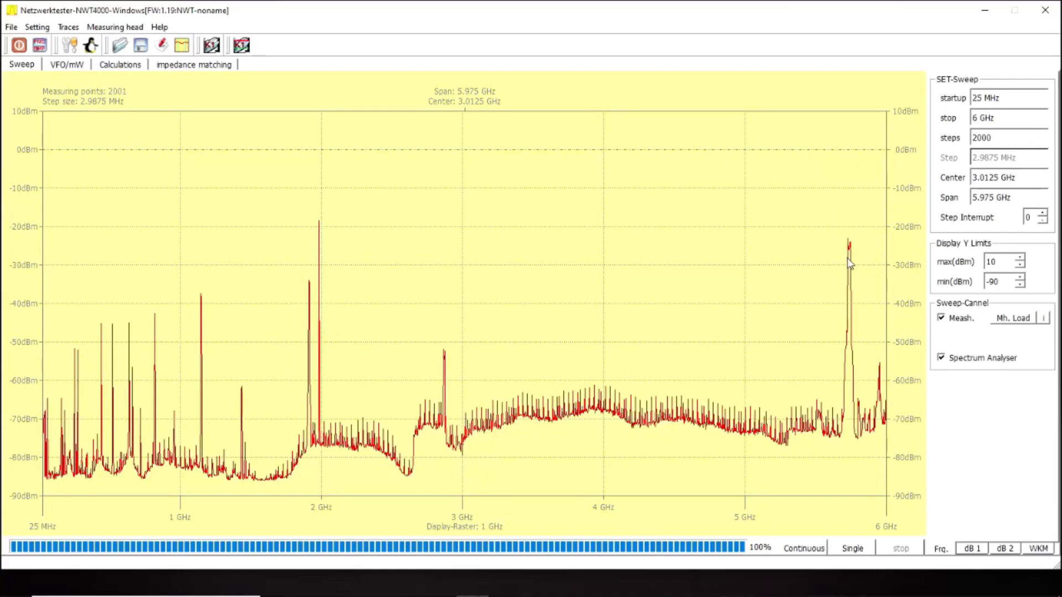
pyautogui.moveTo(883, 373)
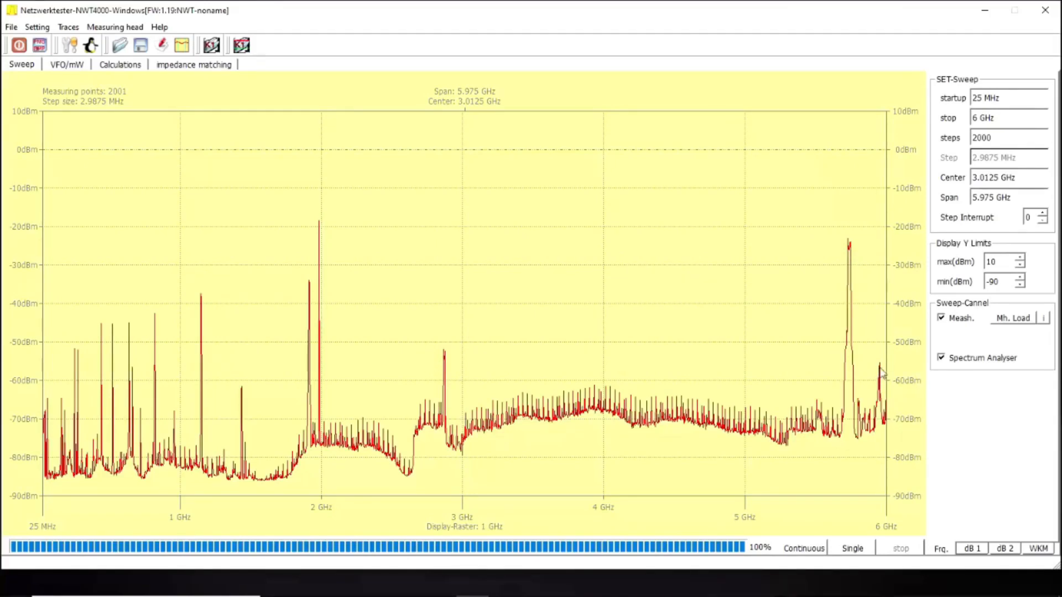
pyautogui.moveTo(838, 386)
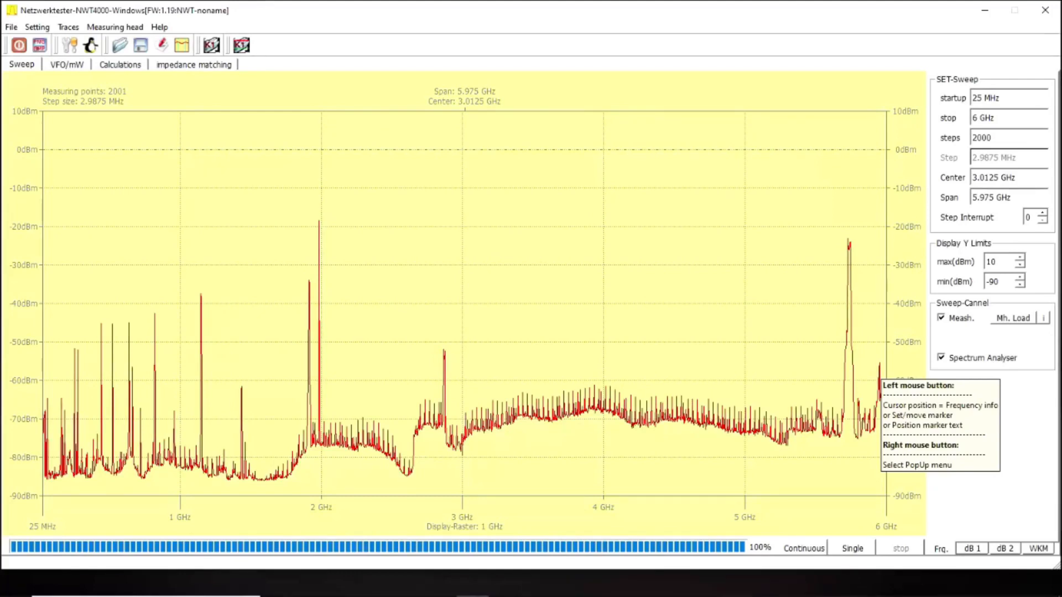
pyautogui.moveTo(854, 350)
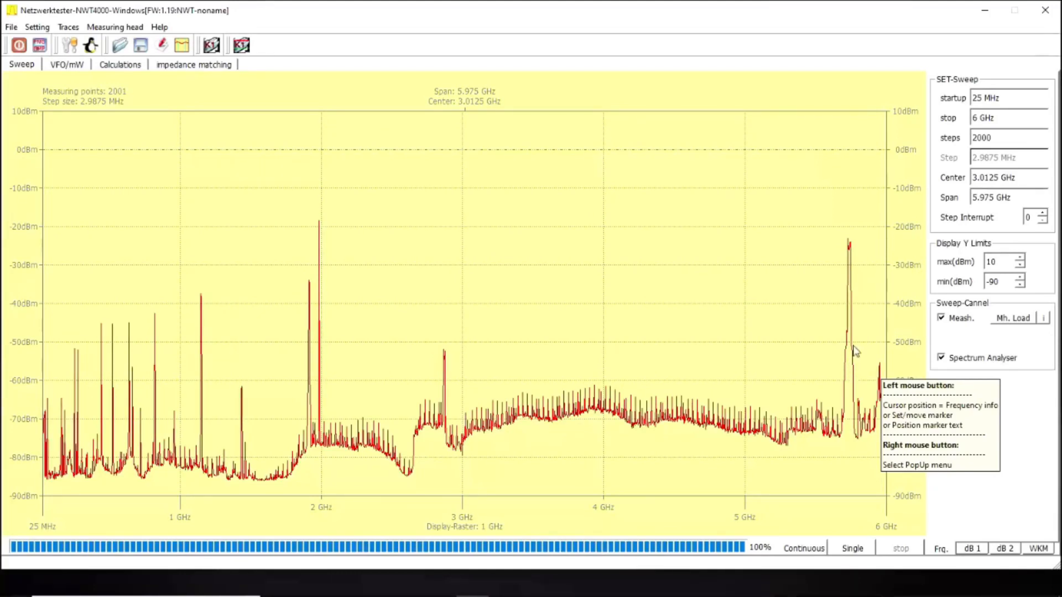
pyautogui.moveTo(742, 452)
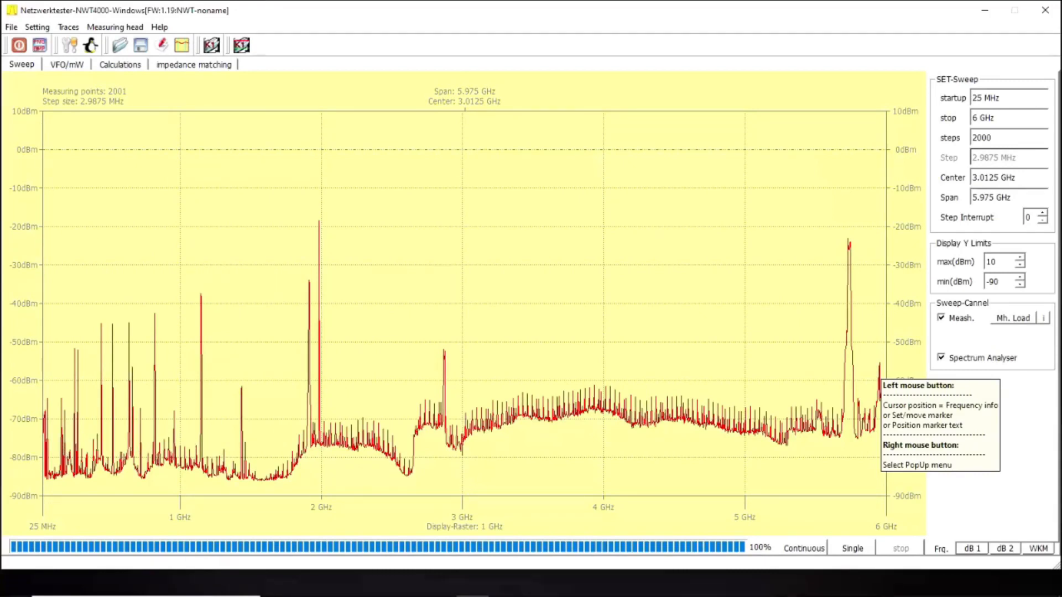
pyautogui.moveTo(828, 470)
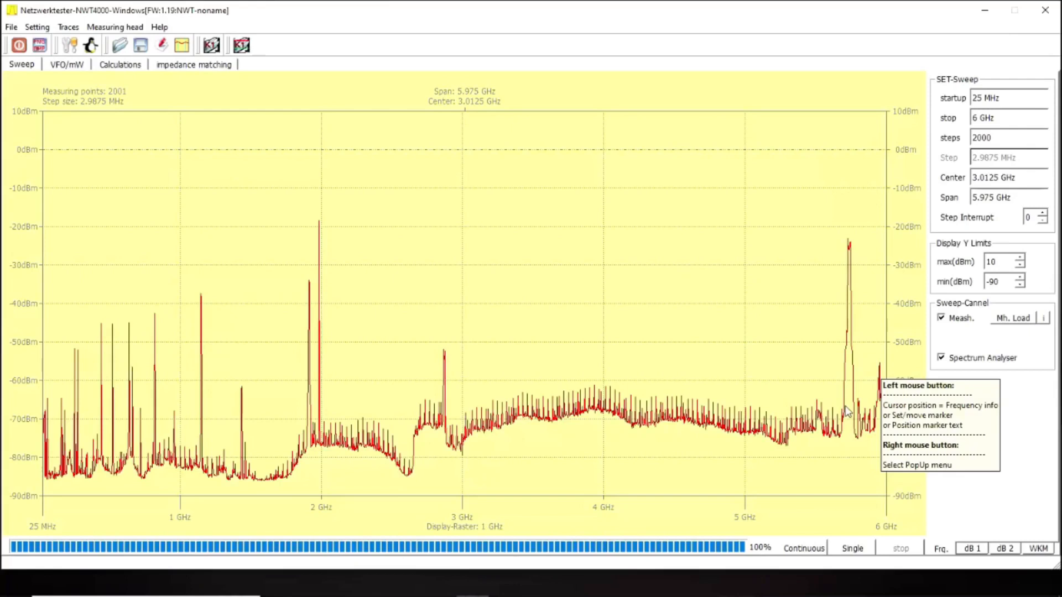
pyautogui.moveTo(847, 354)
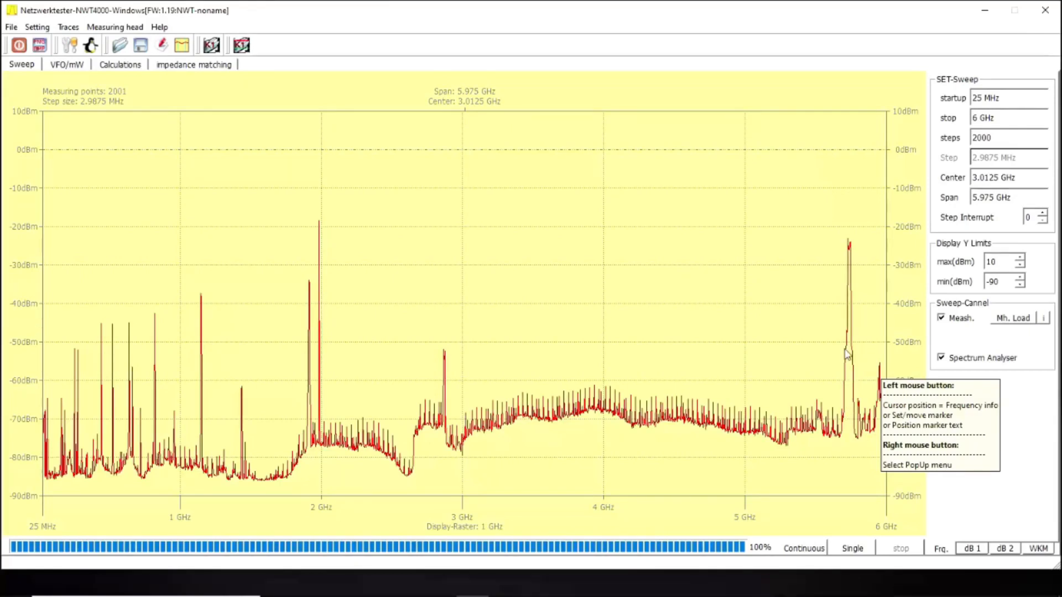
pyautogui.moveTo(852, 261)
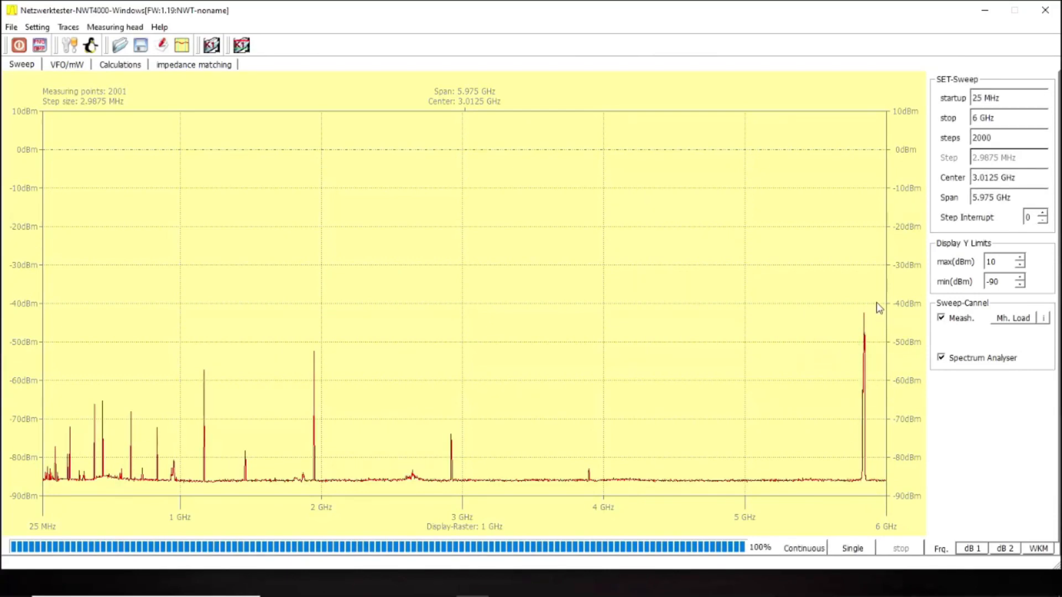
# Start a new sweep with the next transmitter, showing a peak near 5.8 GHz
pyautogui.click(868, 302)
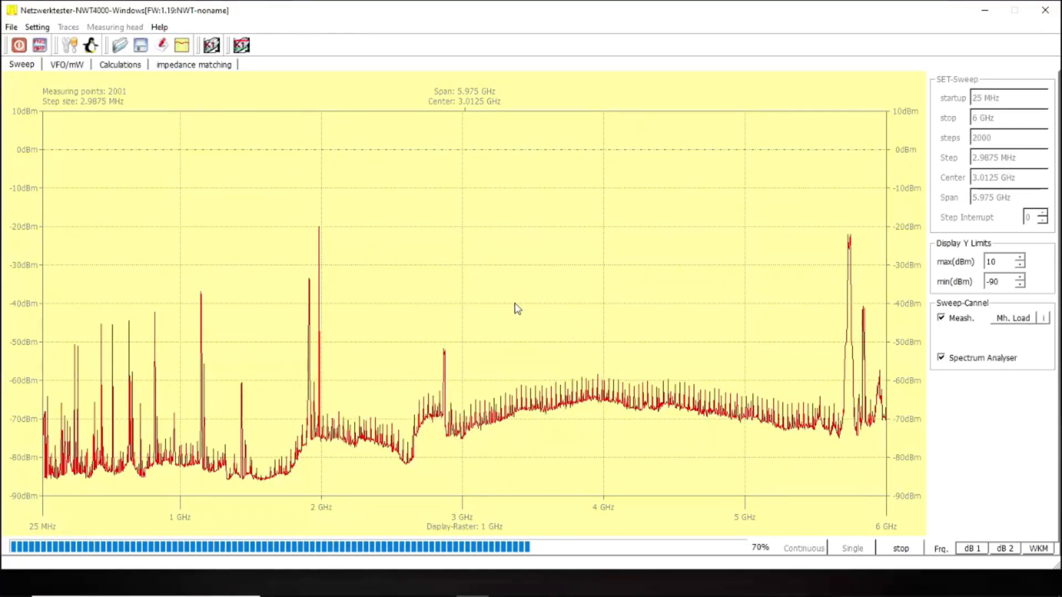
pyautogui.moveTo(515, 308)
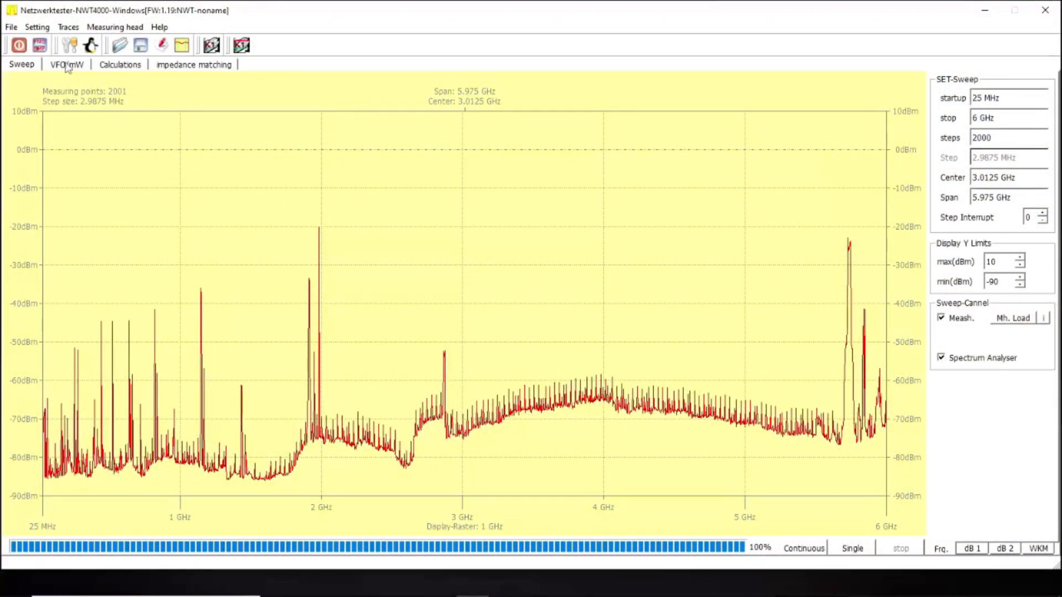
# Switch to the VFO/mW page after the two-peak sweep completes
pyautogui.click(66, 64)
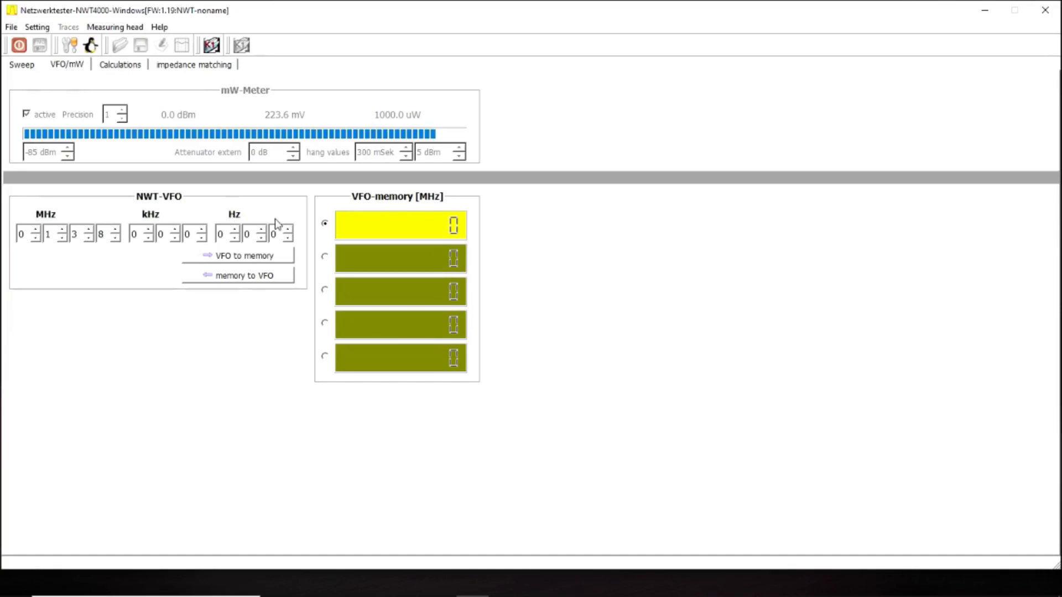
pyautogui.moveTo(161, 114)
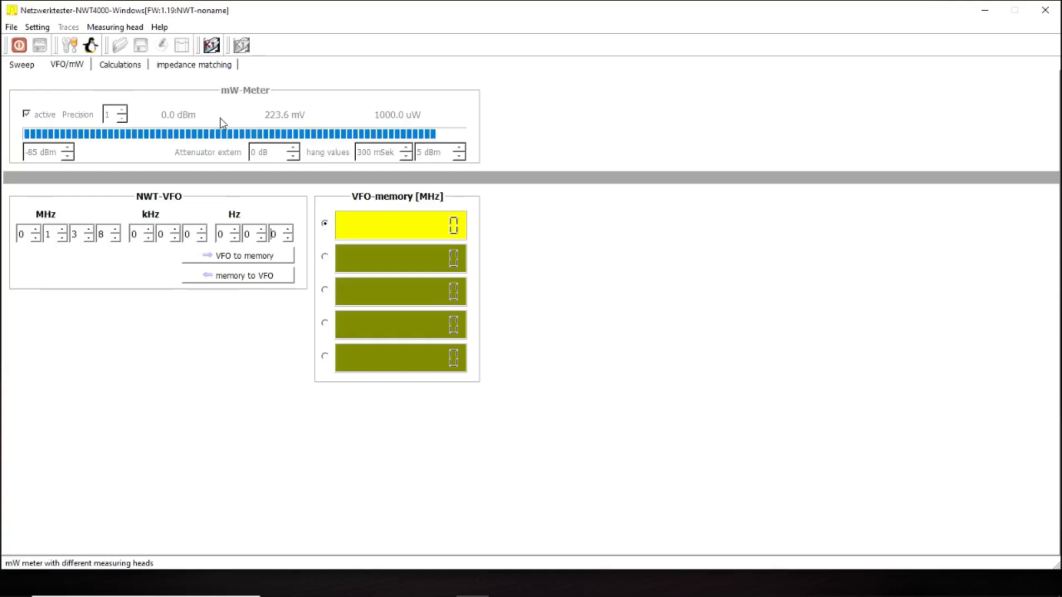
pyautogui.moveTo(225, 138)
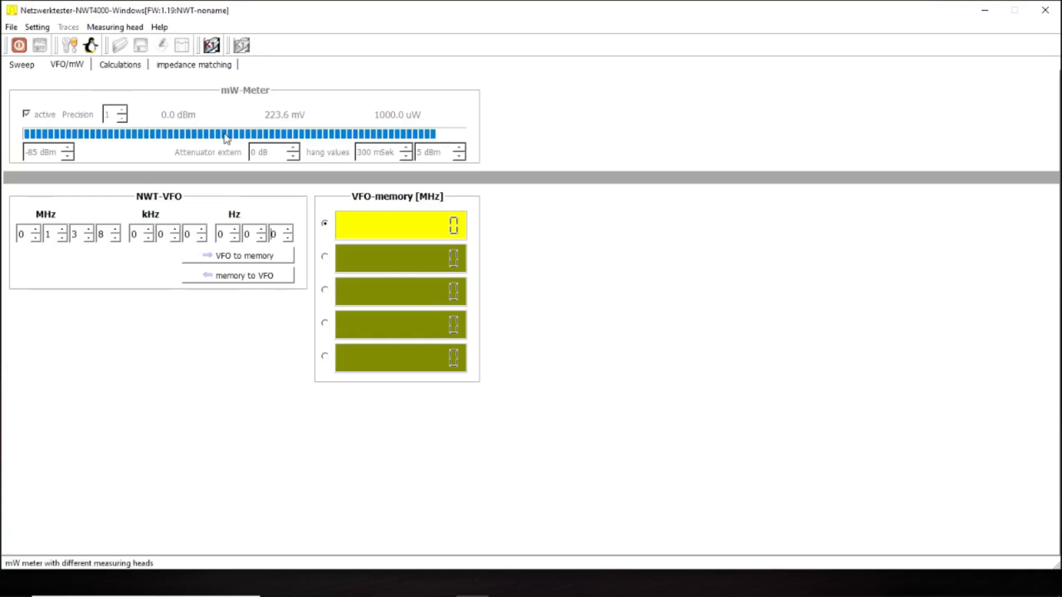
pyautogui.moveTo(42, 243)
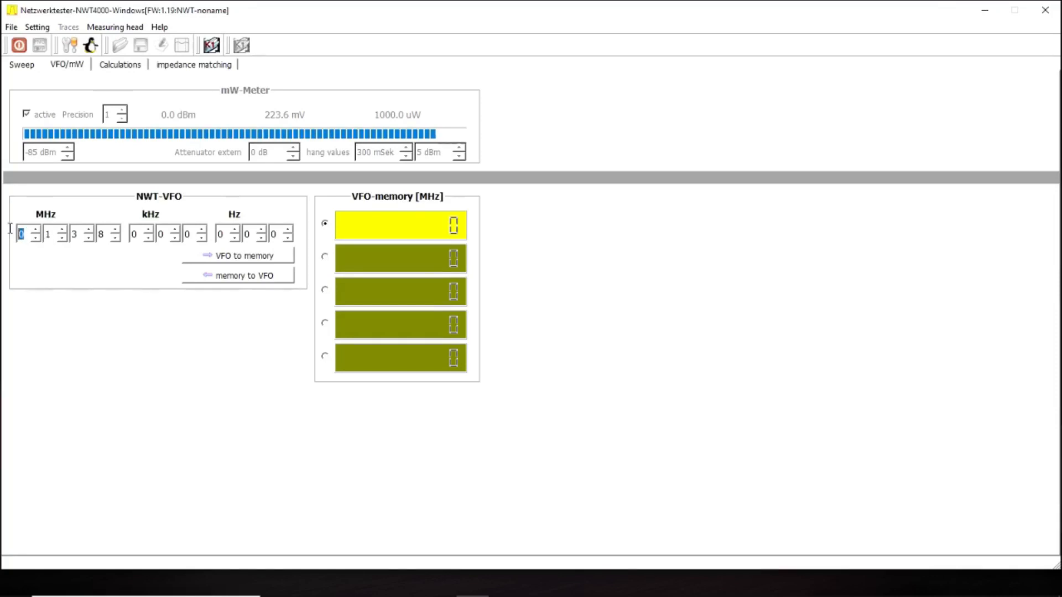
# Enter 5800 MHz as the VFO frequency in the MHz digit fields
pyautogui.write('5')
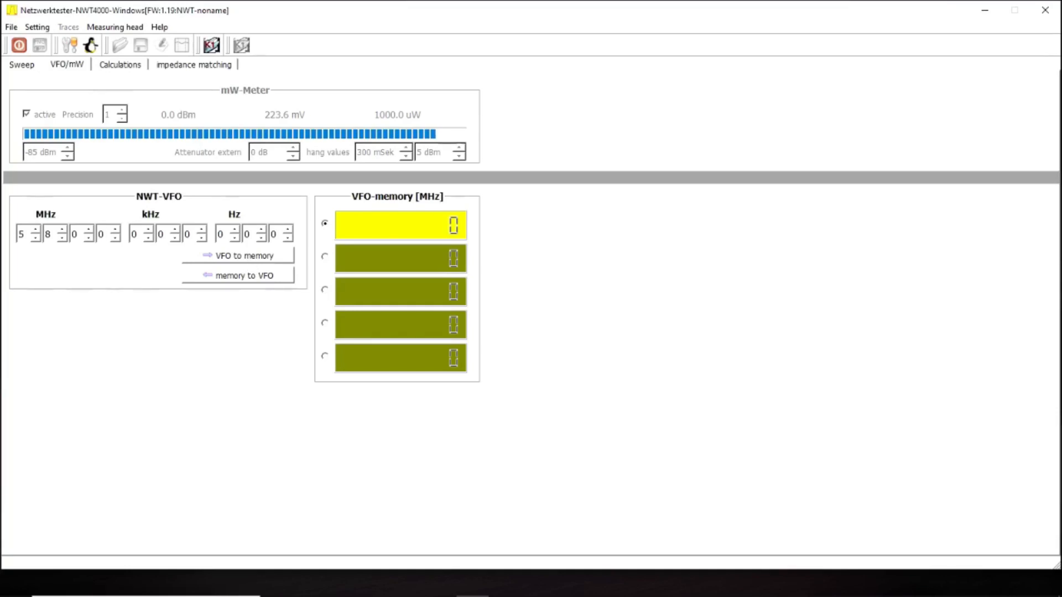
# Save the 5800 MHz VFO frequency into memory slot one via 'VFO to memory'
pyautogui.click(238, 256)
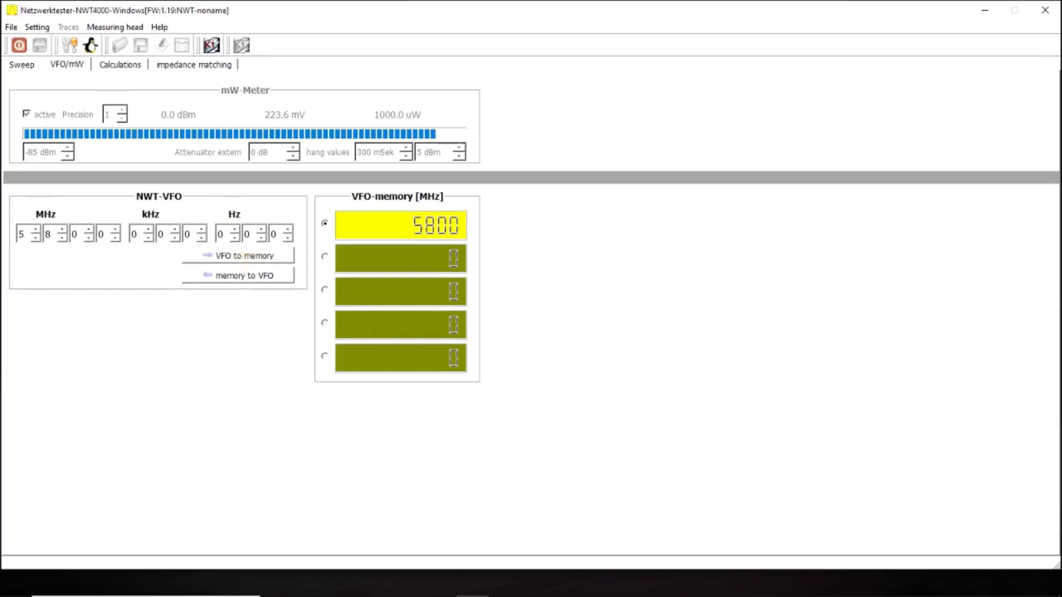